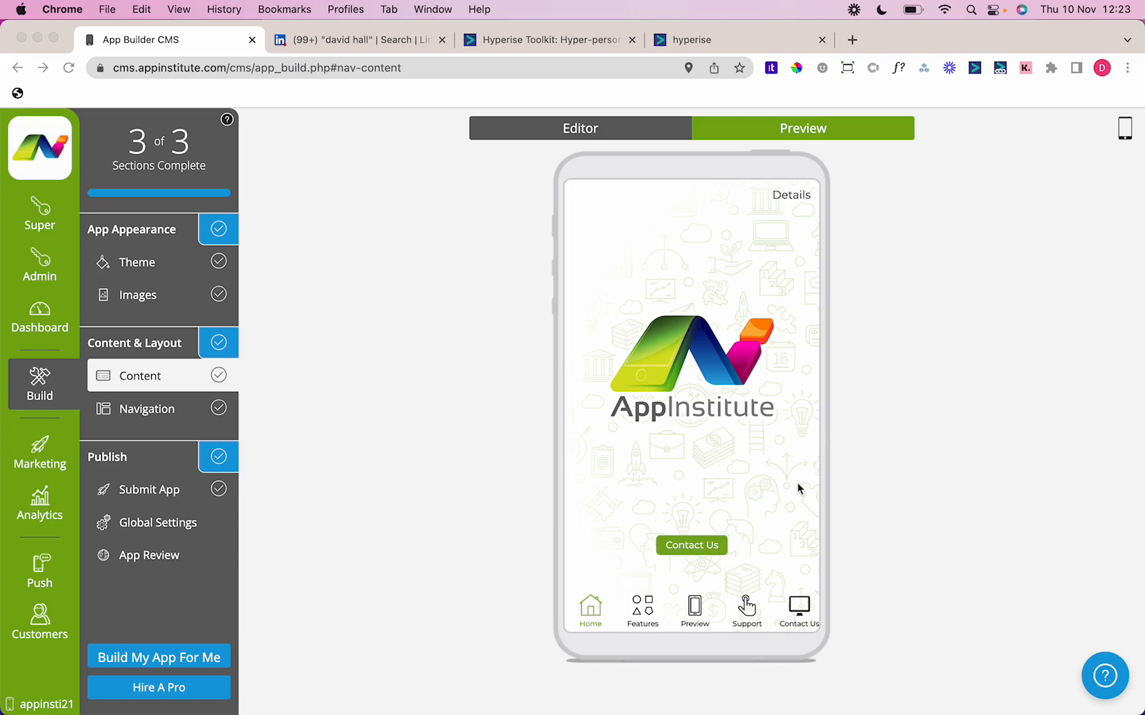
mouse_move(582, 53)
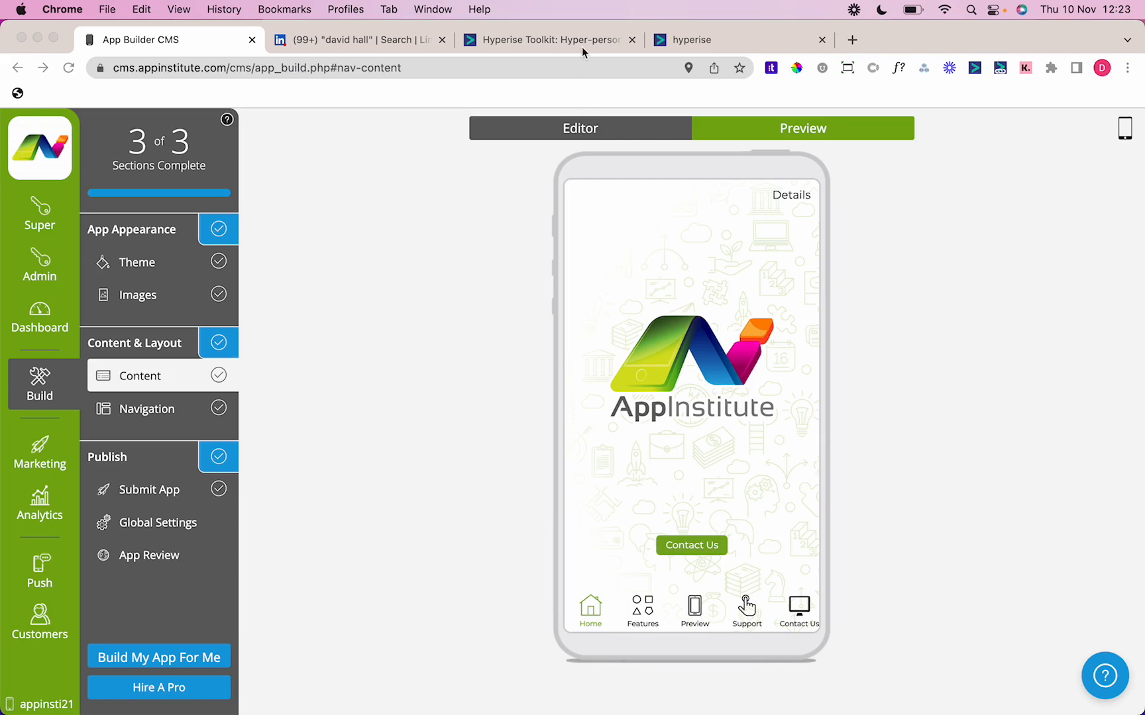
Switch from the App Builder CMS to the Hyperise Toolkit tab
left_click(547, 40)
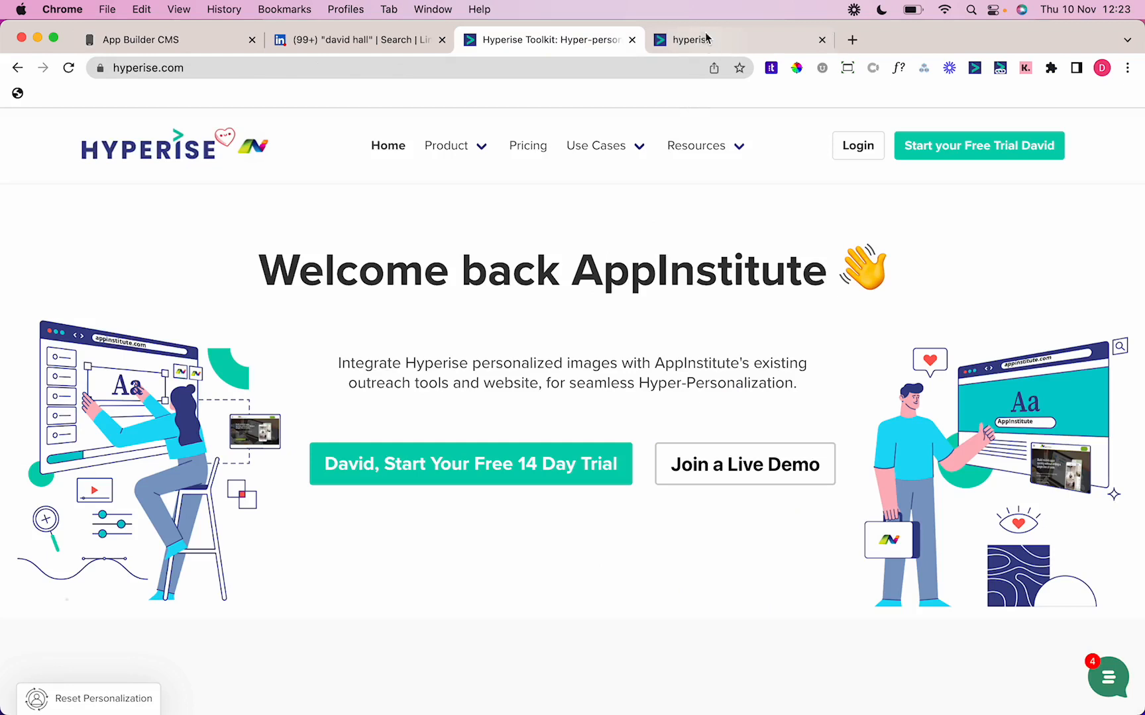
Inspect the AppInst App Launch image's client logo layer settings, then return to LinkedIn search results
left_click(730, 39)
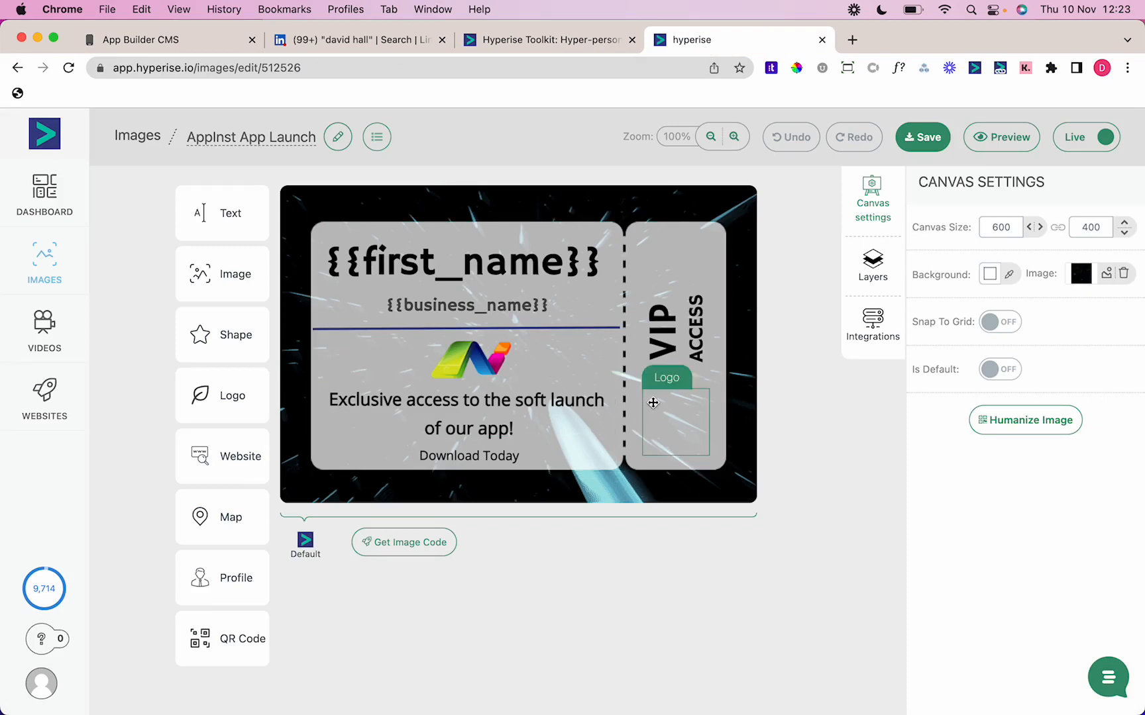
left_click(465, 261)
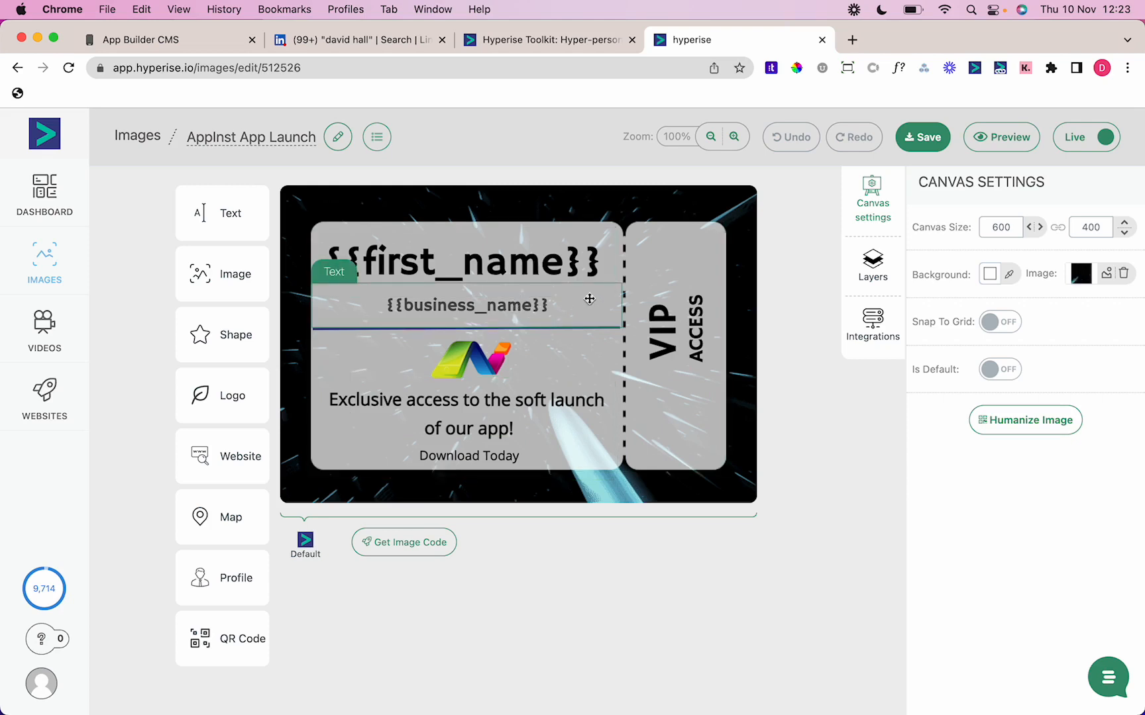
left_click(679, 325)
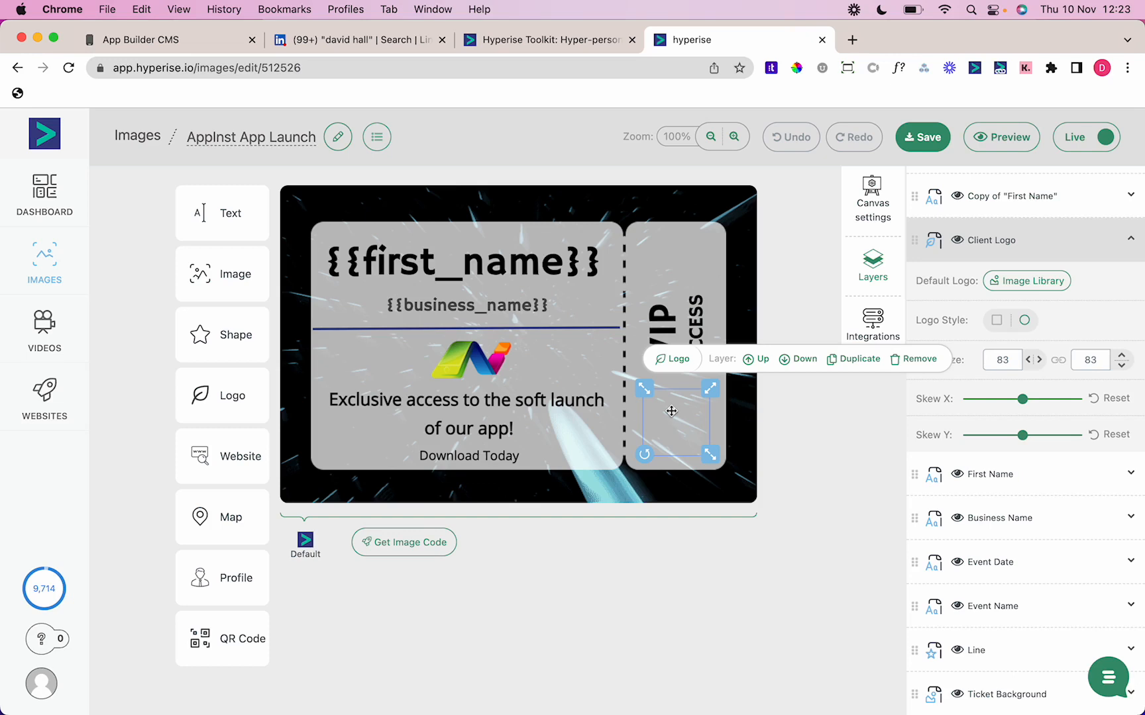
left_click(350, 40)
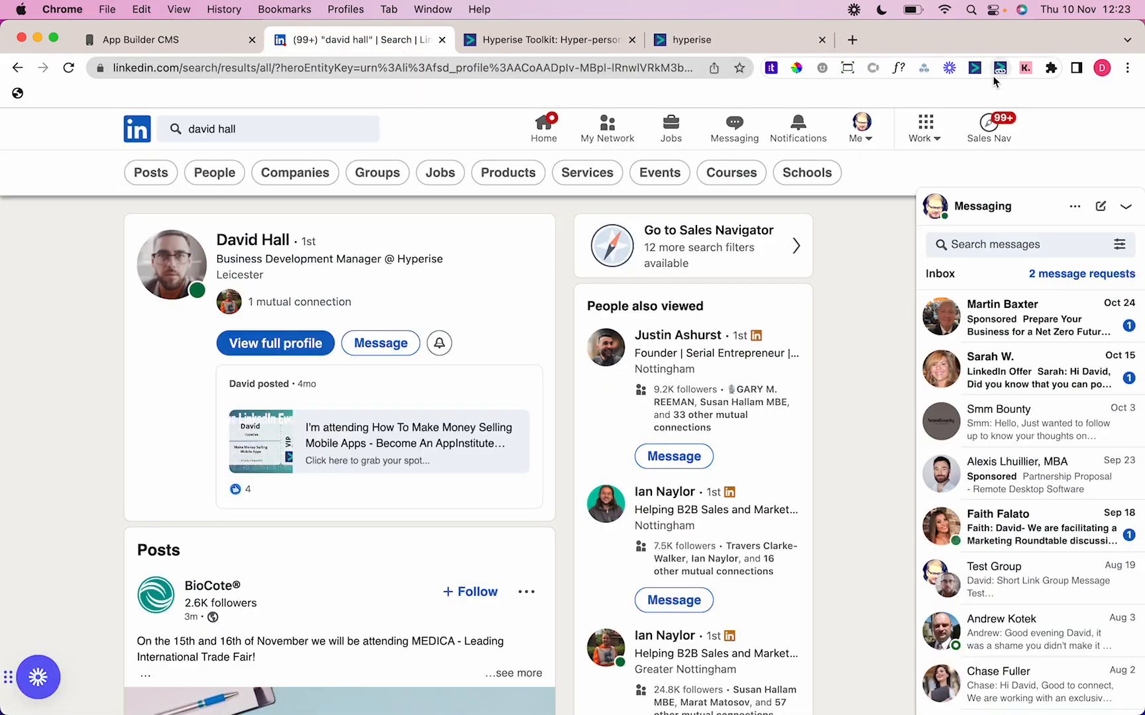
mouse_move(1000, 67)
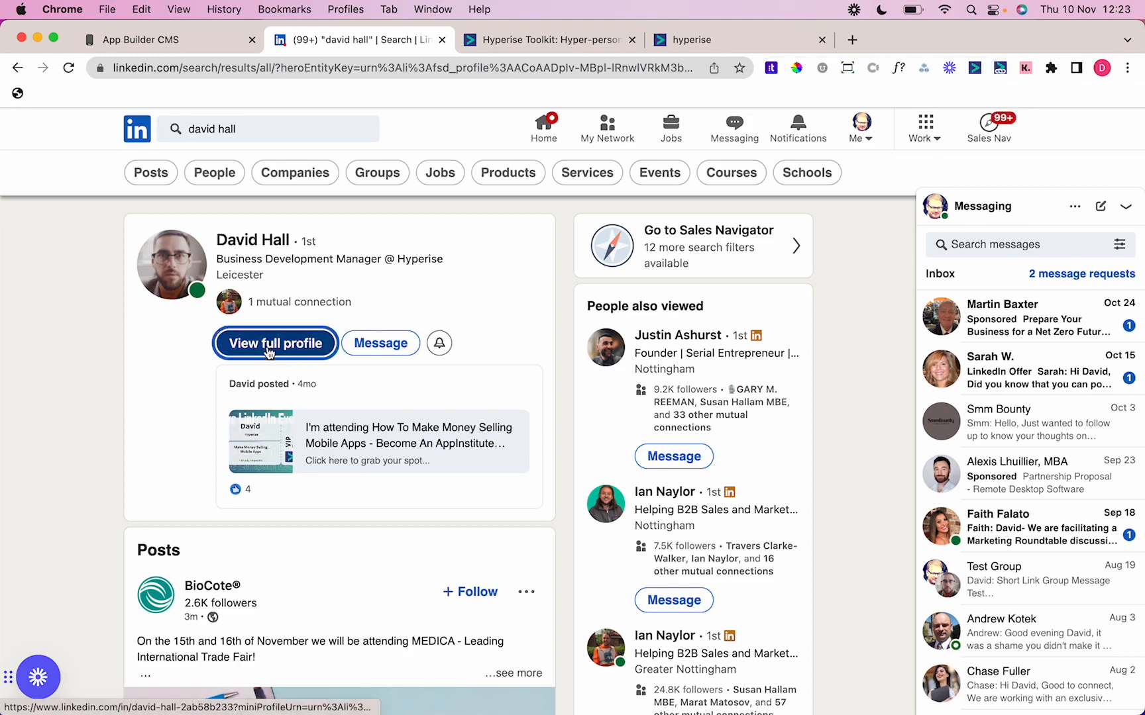
left_click(275, 343)
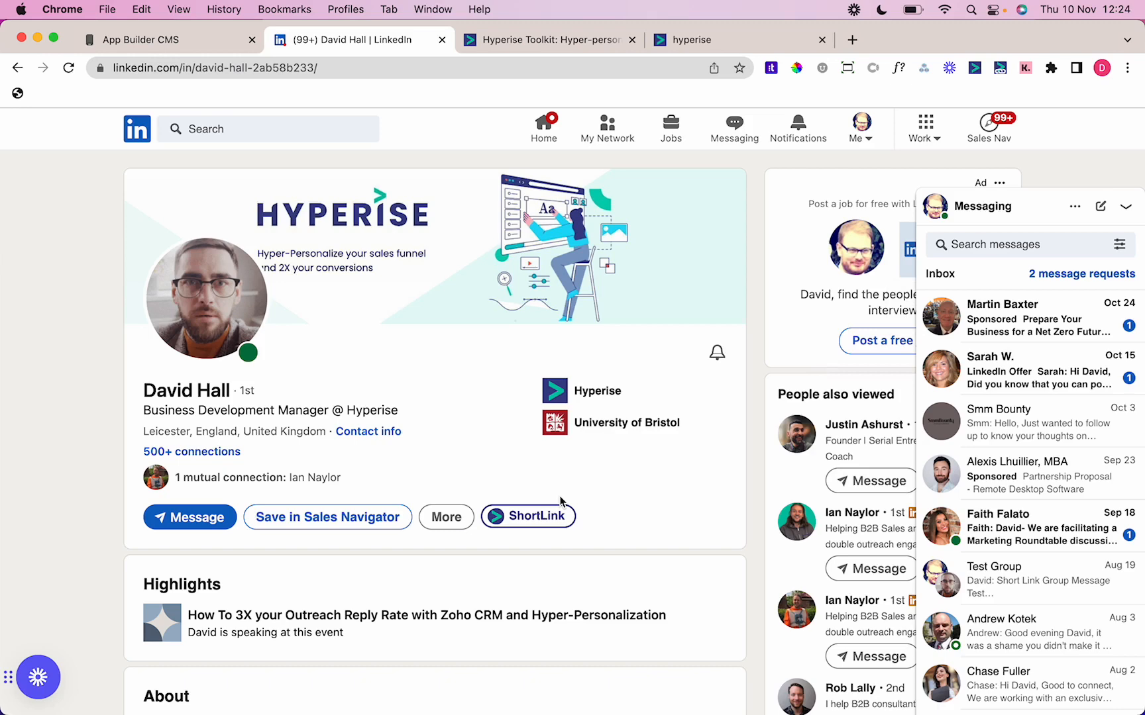
left_click(528, 516)
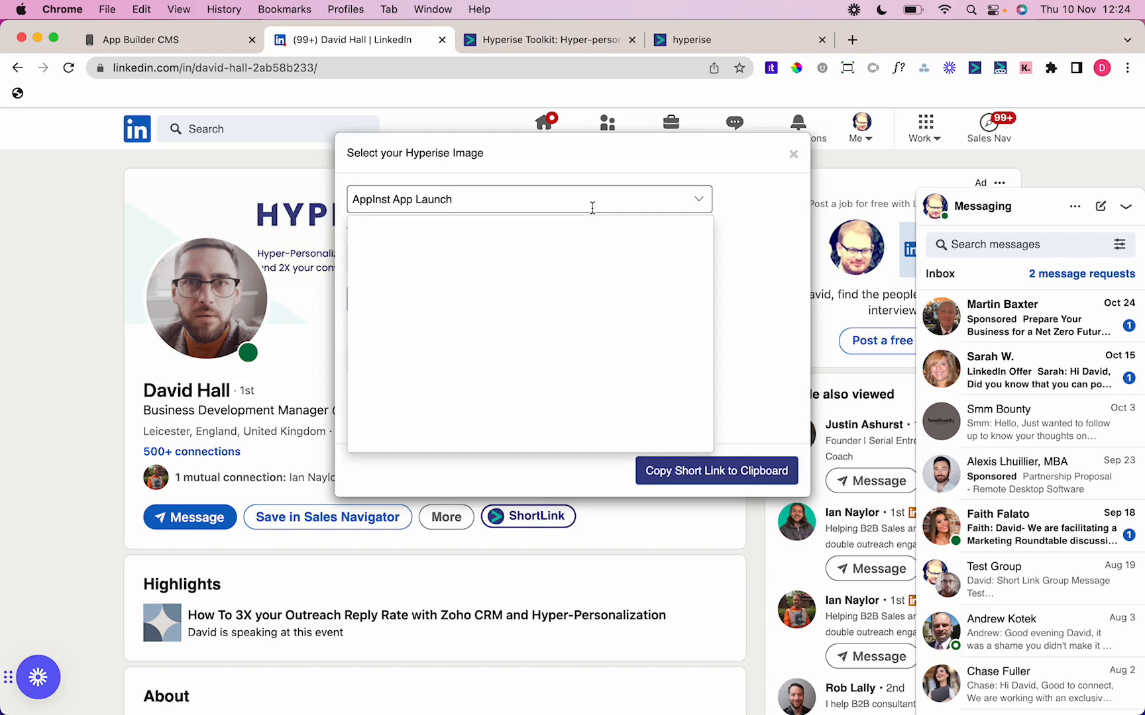
left_click(527, 200)
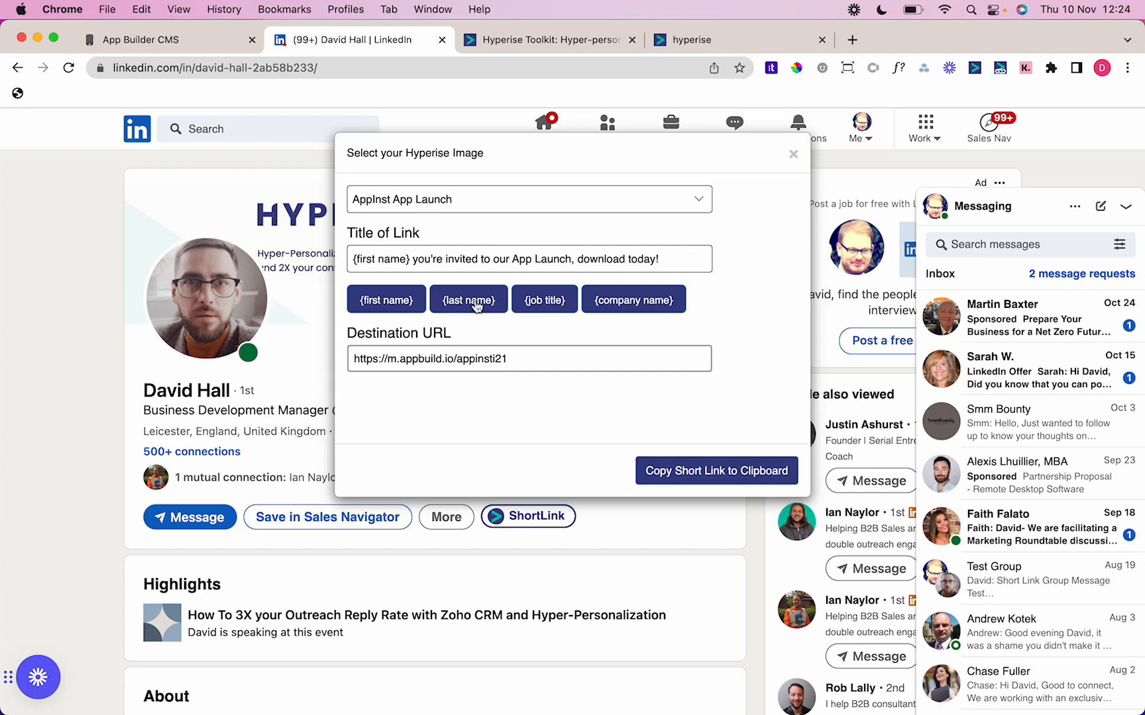
left_click(139, 40)
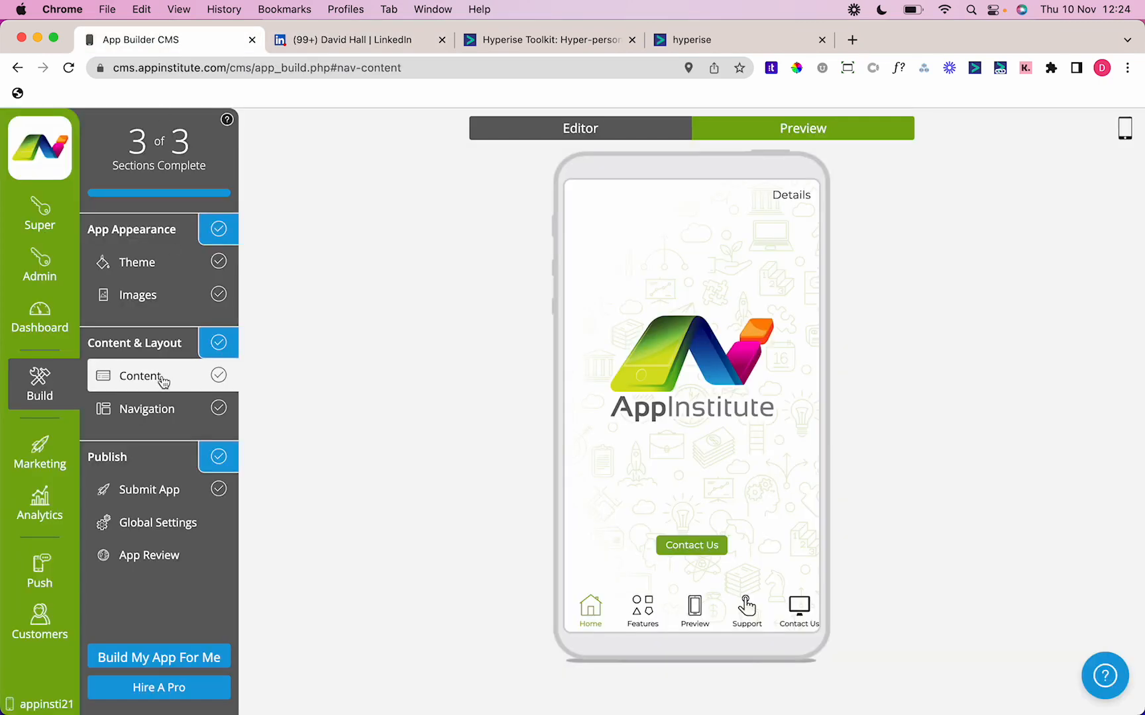
Check the Promo Site's landing page address and Google Play store link in the App Builder
left_click(39, 452)
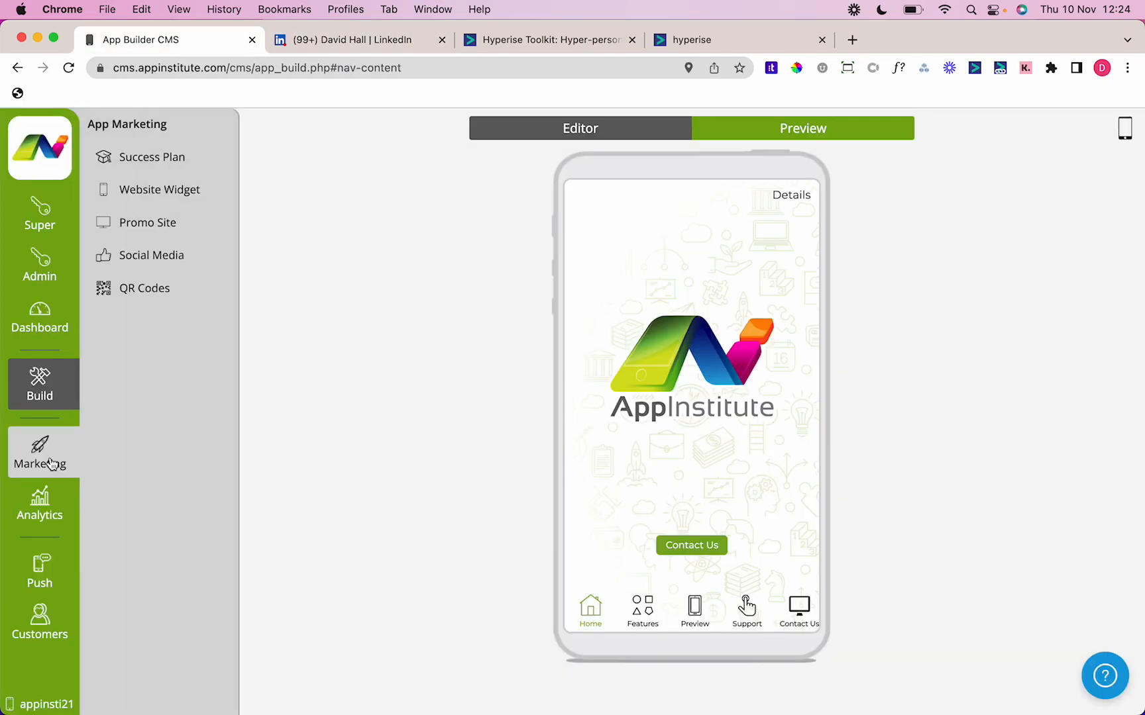
left_click(39, 453)
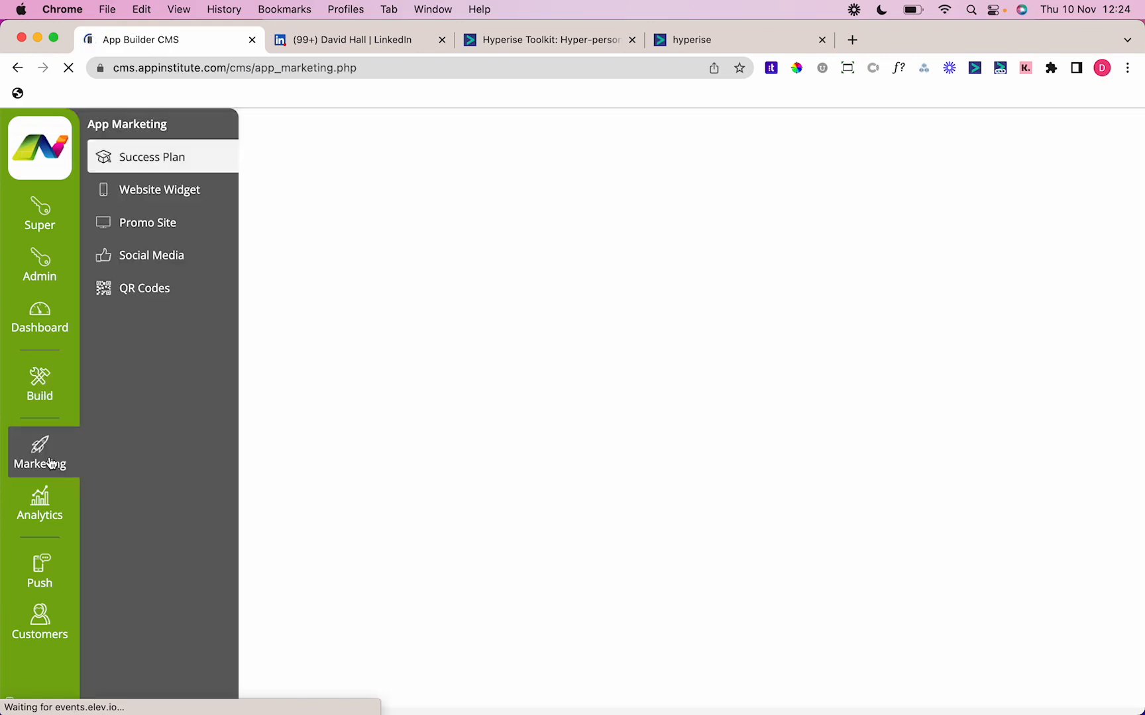
left_click(148, 222)
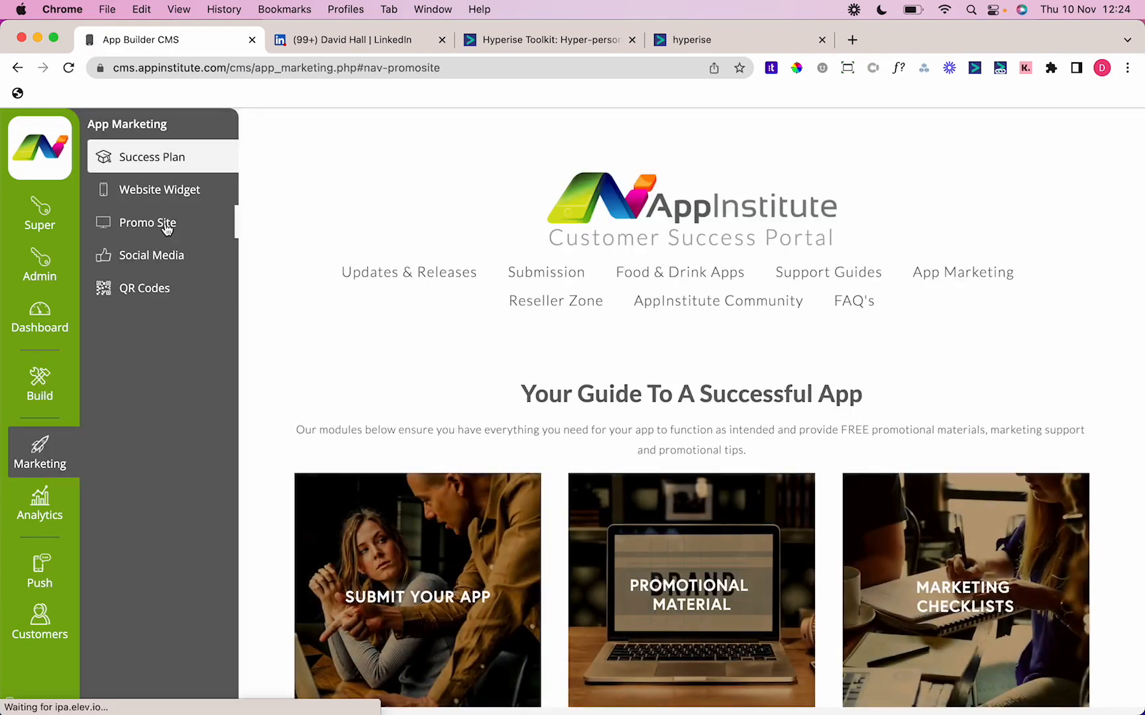
left_click(149, 222)
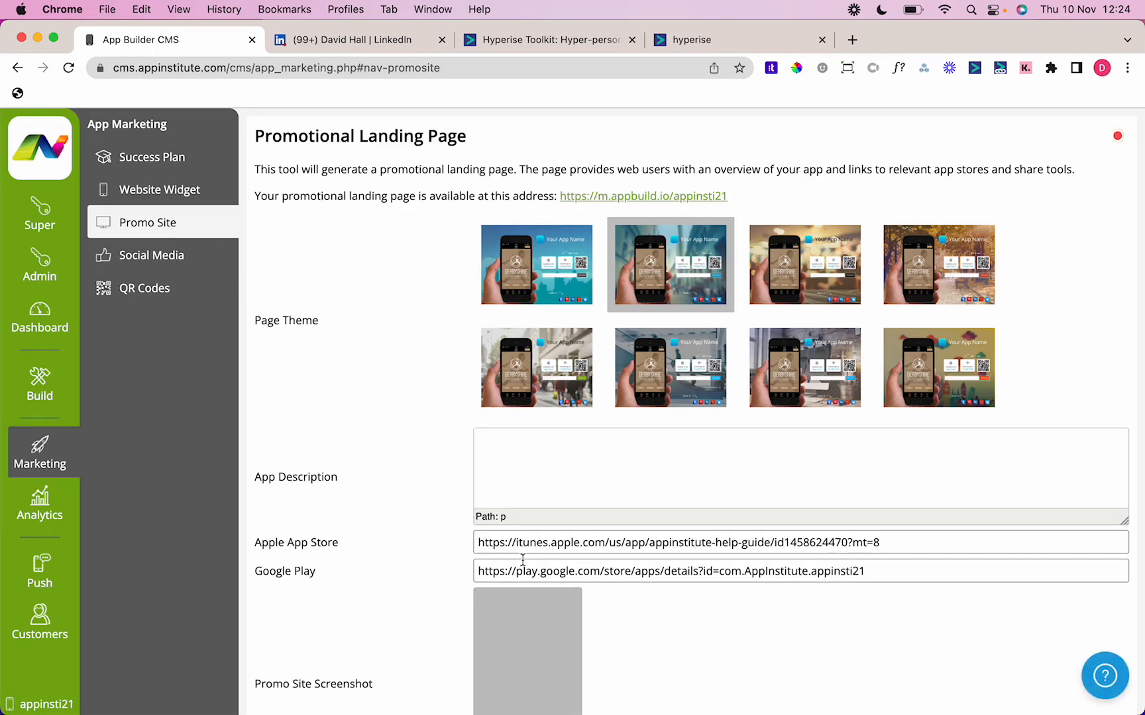
left_click(536, 264)
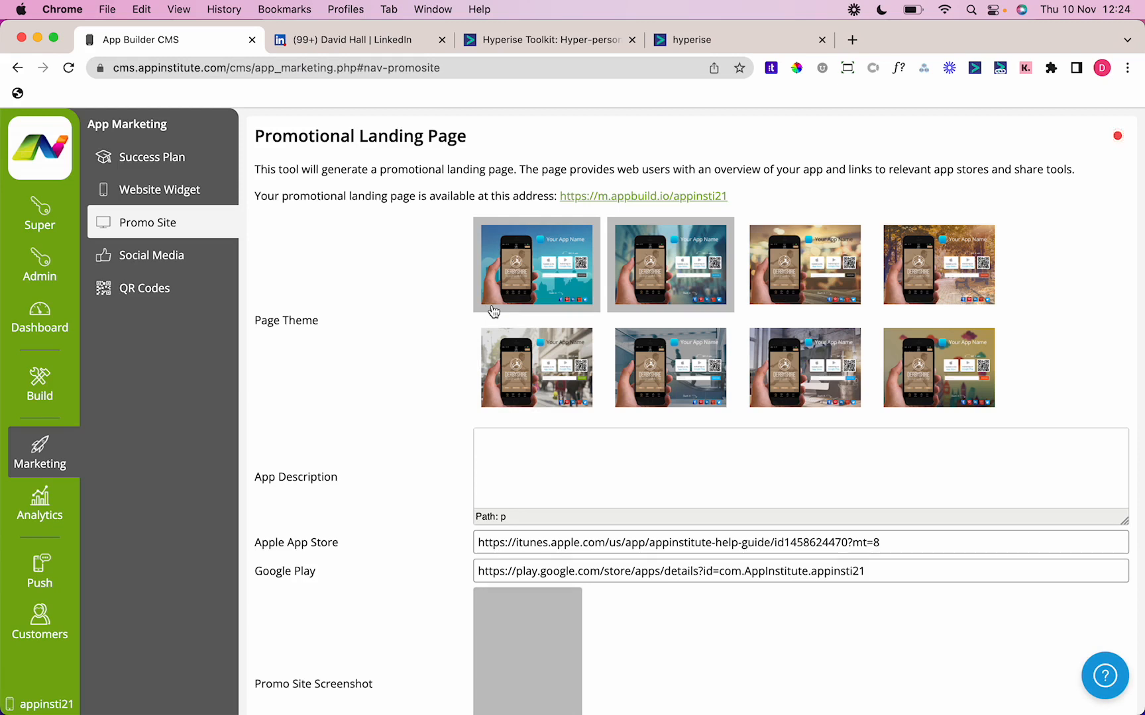
left_click(670, 264)
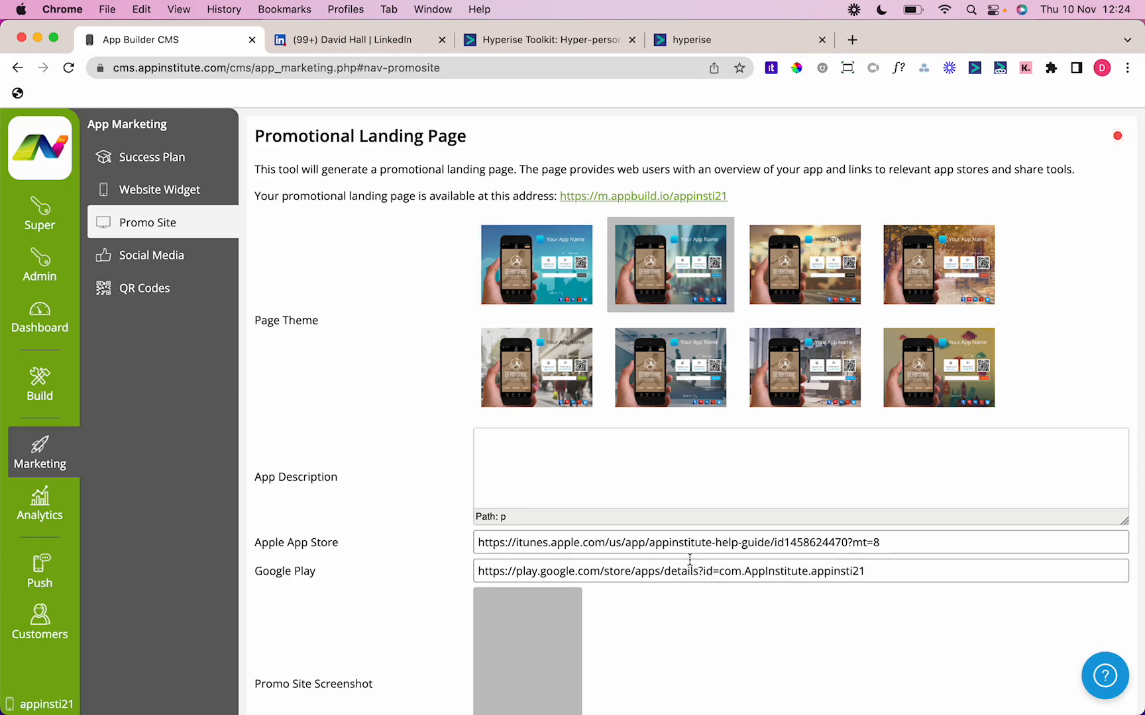
triple_click(677, 543)
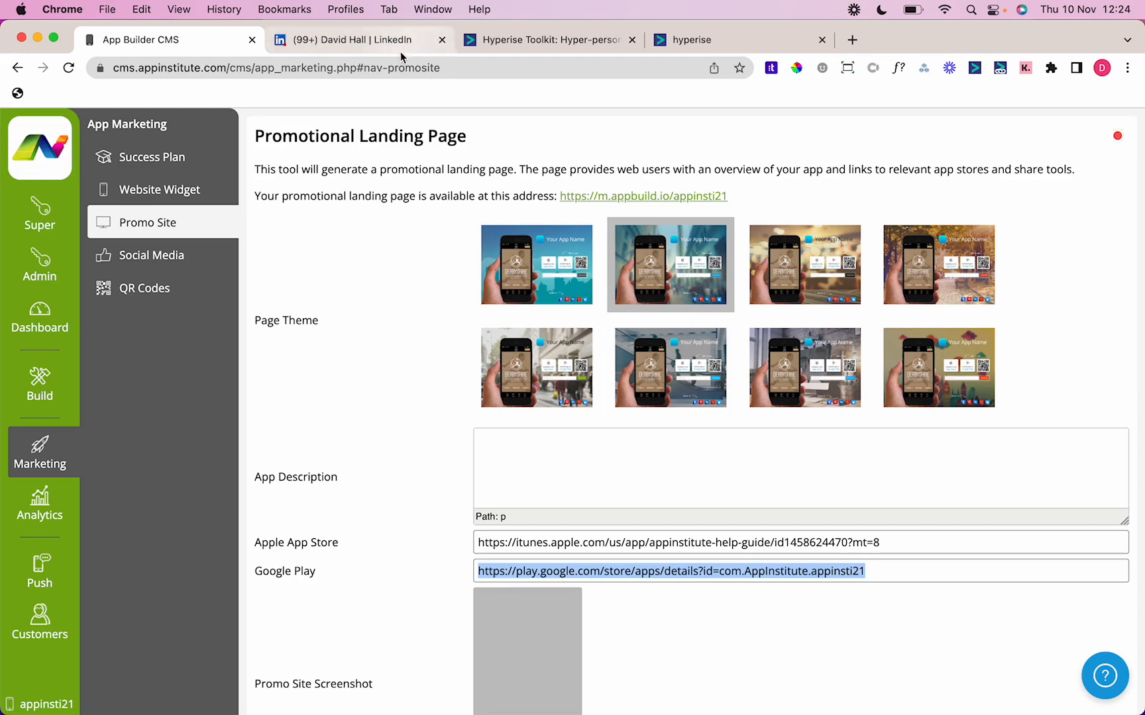
left_click(358, 40)
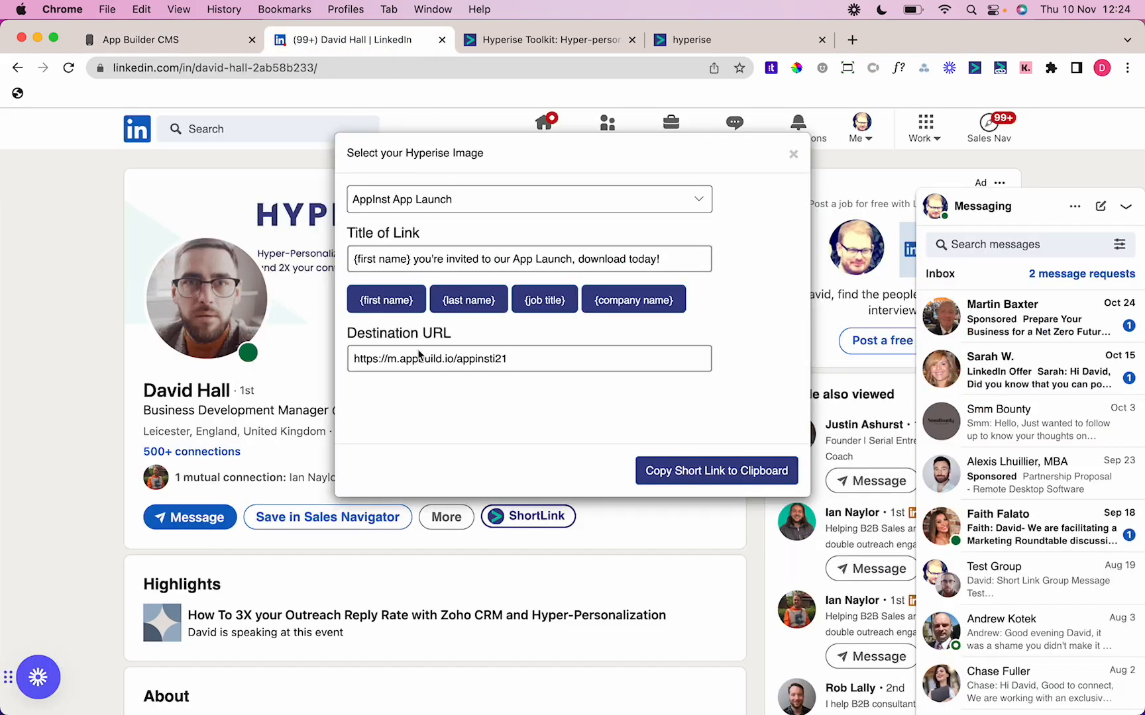
Copy the AppInst App Launch short link for the promo landing page to the clipboard
left_click(168, 40)
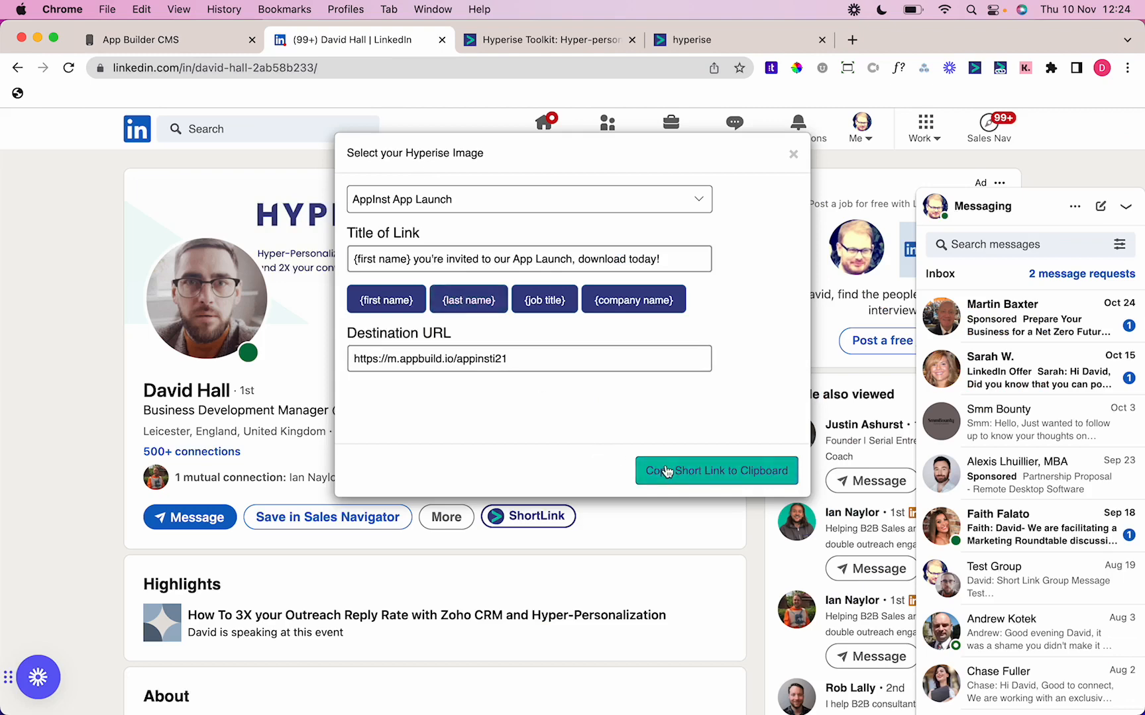
left_click(716, 471)
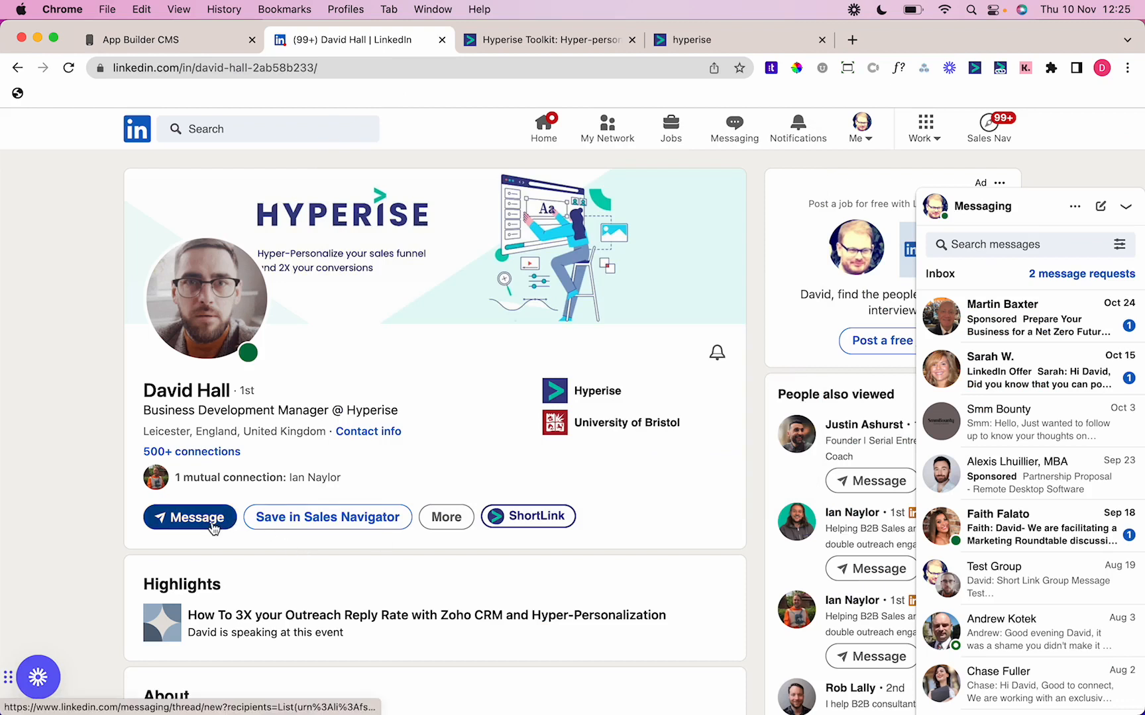
left_click(189, 517)
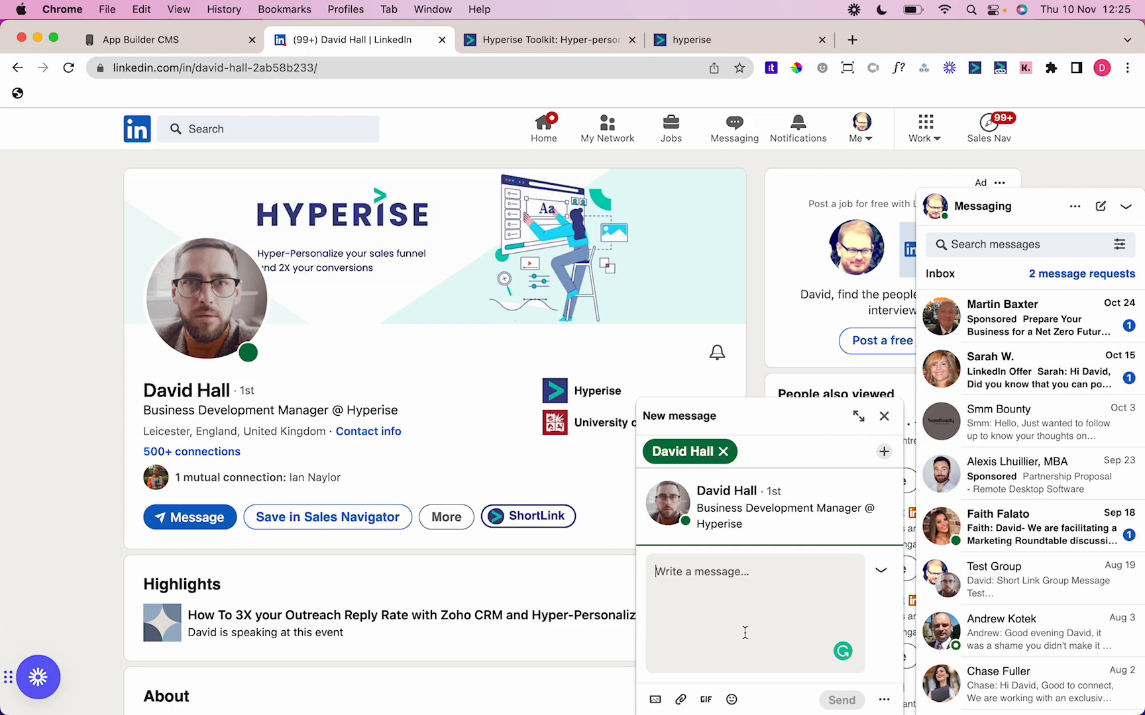
type("Hey David,")
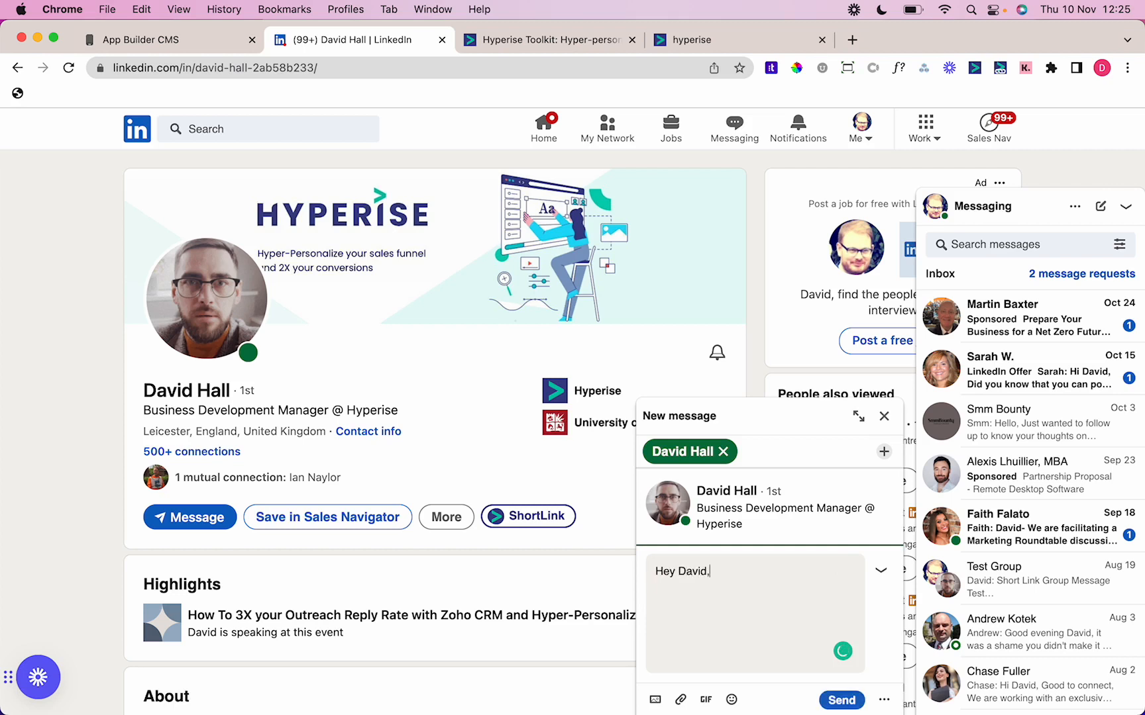
type("We've launch")
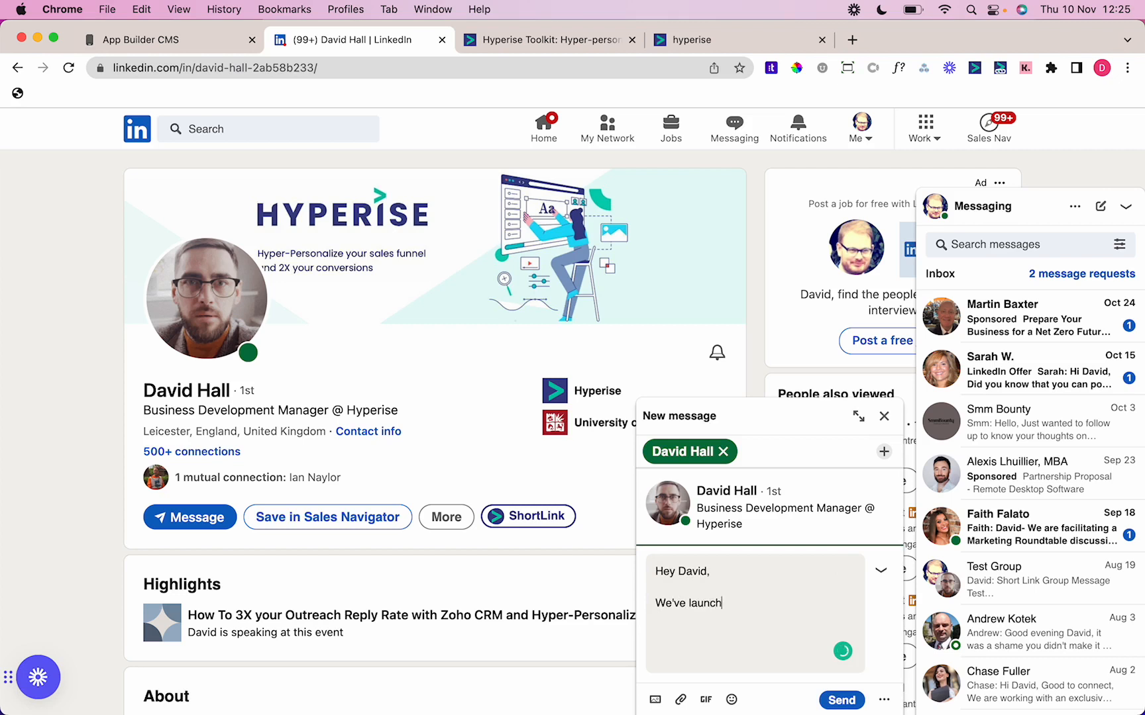
type("ed our app today be")
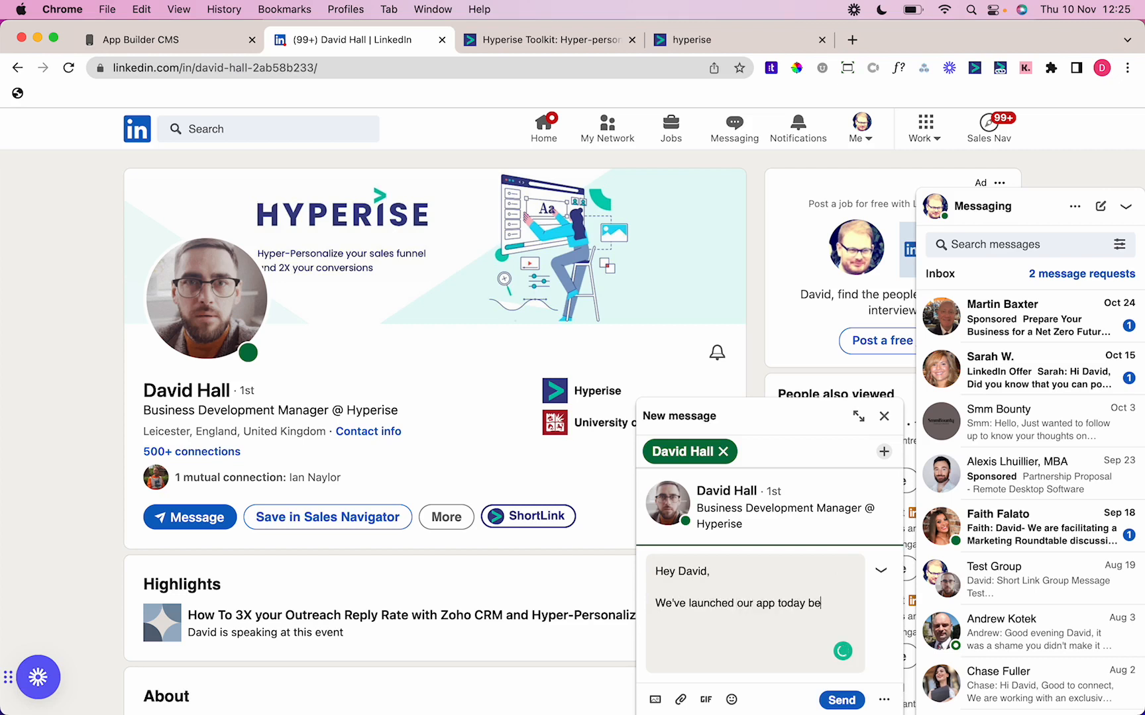
type("great if you")
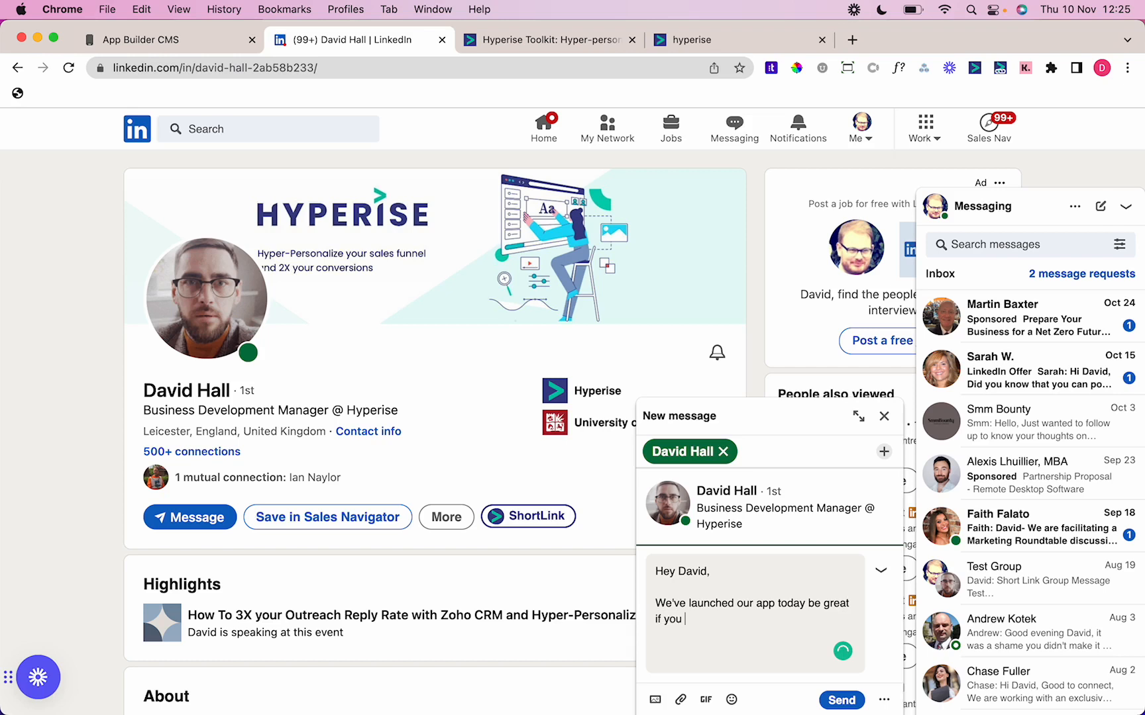
type("can download it.")
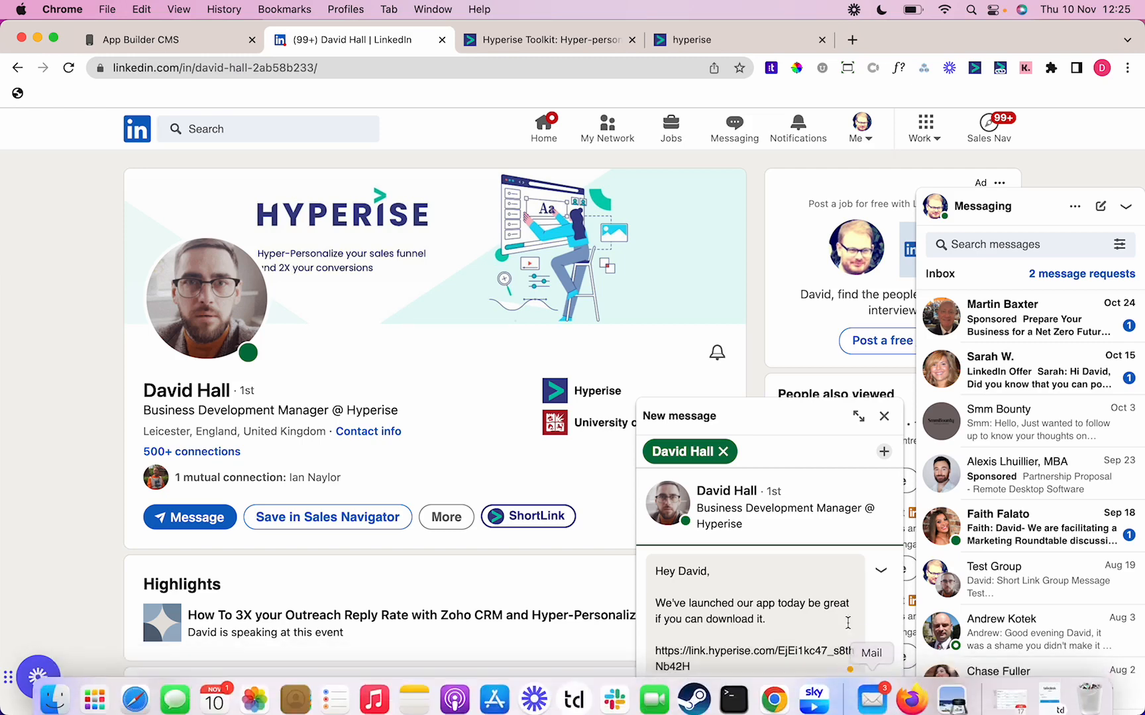
left_click(842, 700)
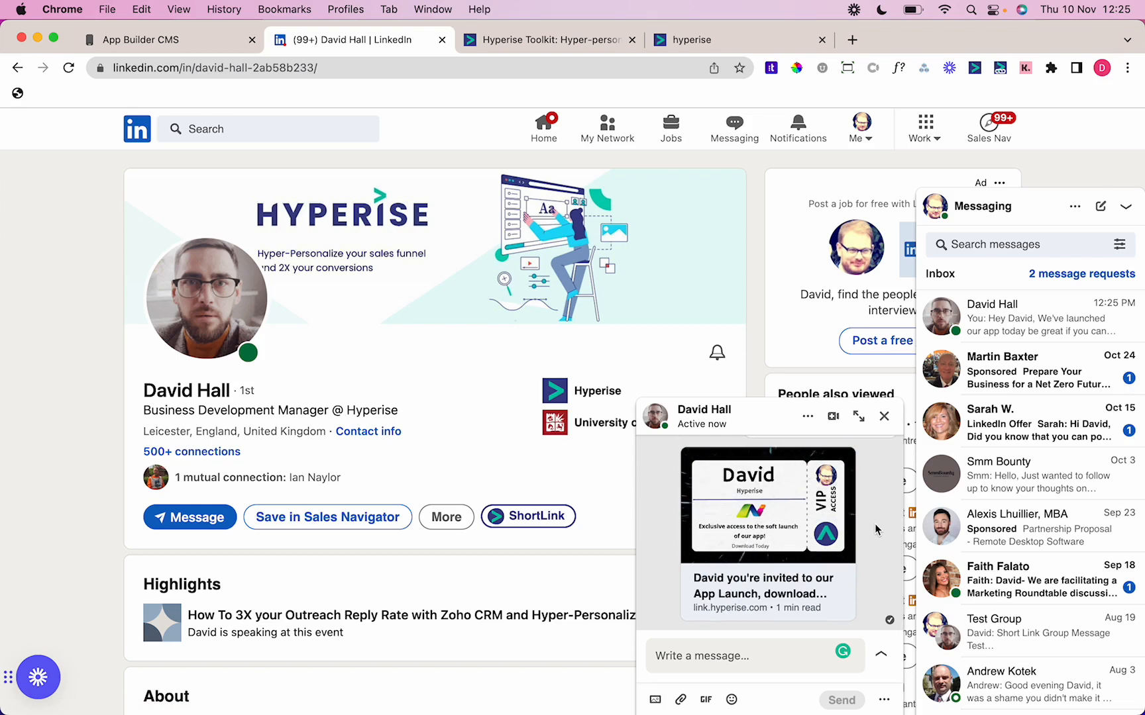
mouse_move(847, 523)
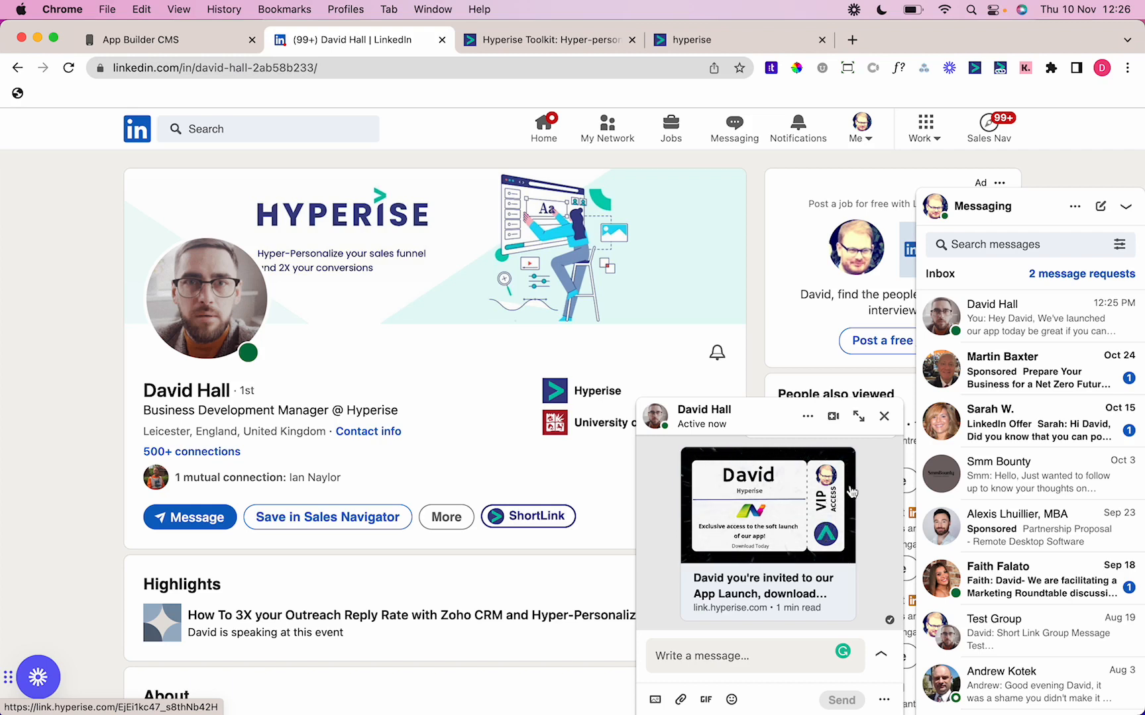
mouse_move(839, 475)
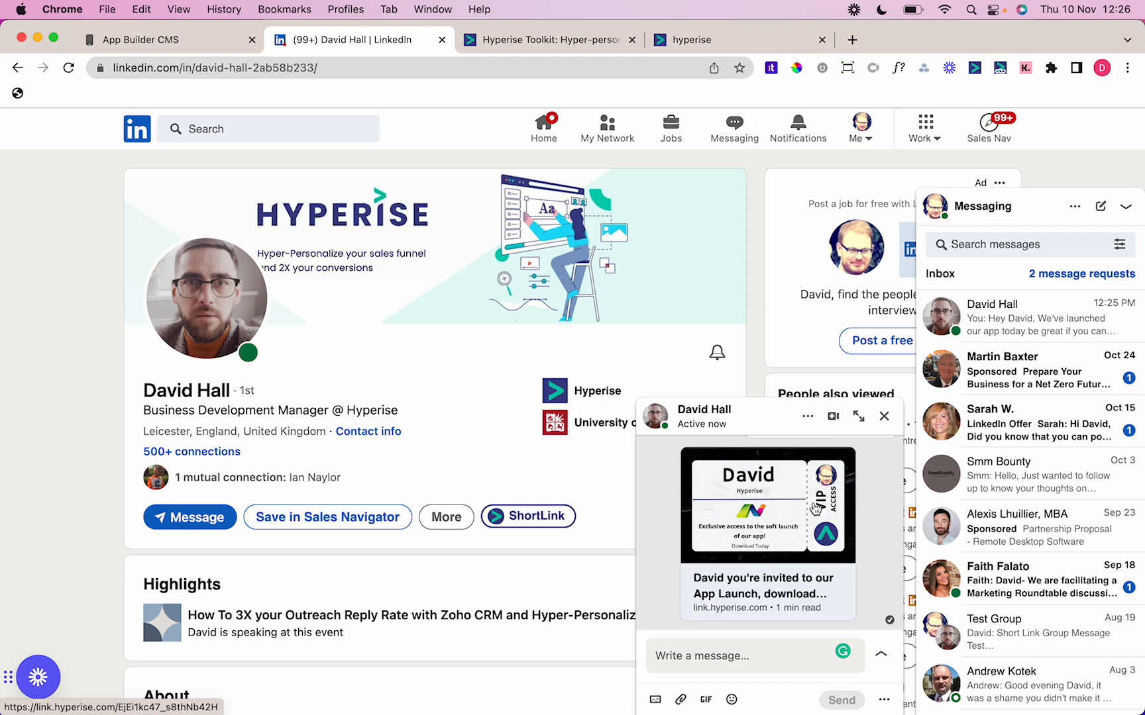
Follow the invite card's short link past LinkedIn's external-link warning and choose App Store
left_click(766, 525)
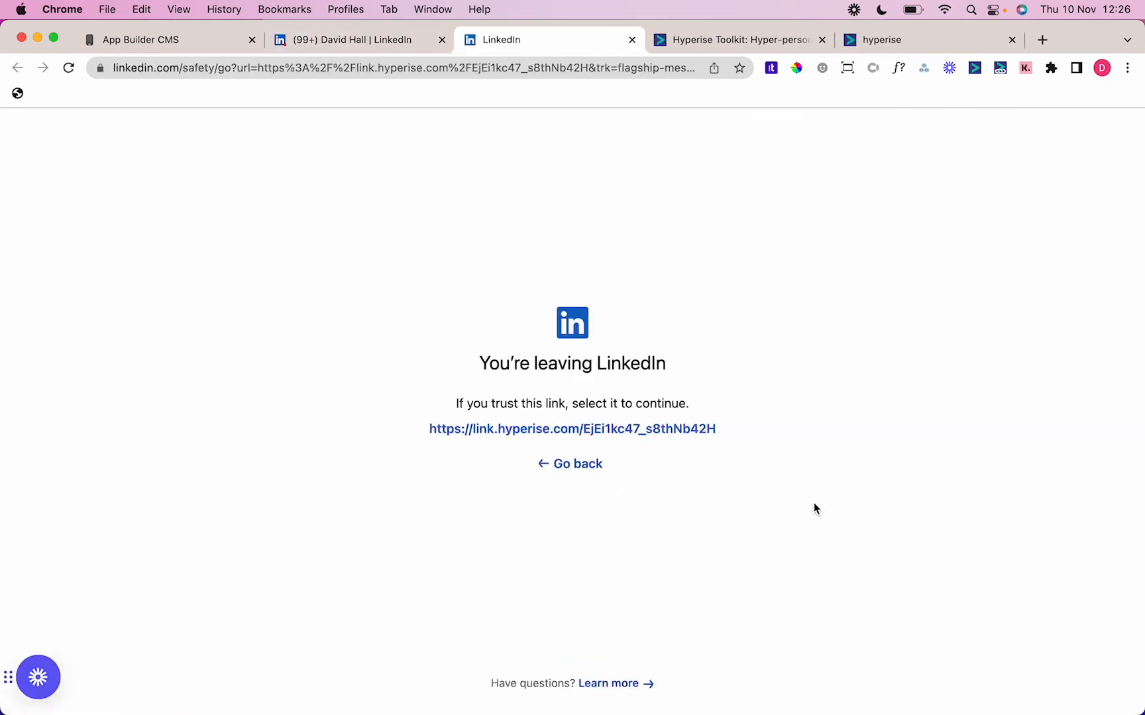
left_click(572, 429)
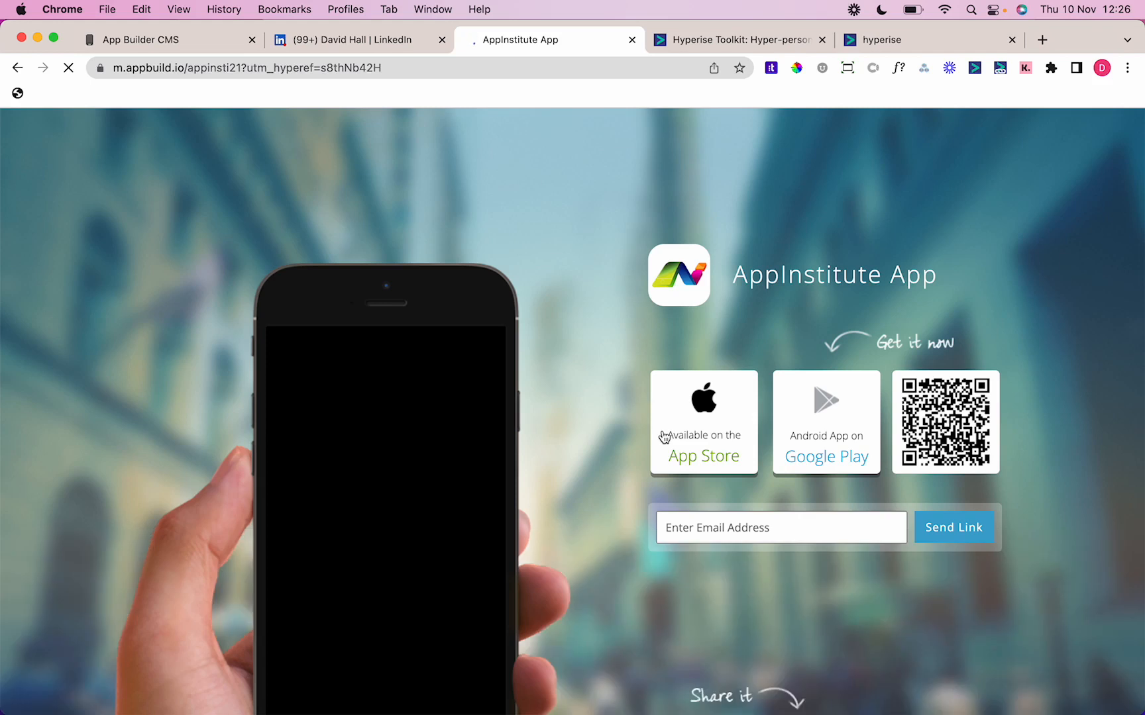
left_click(68, 67)
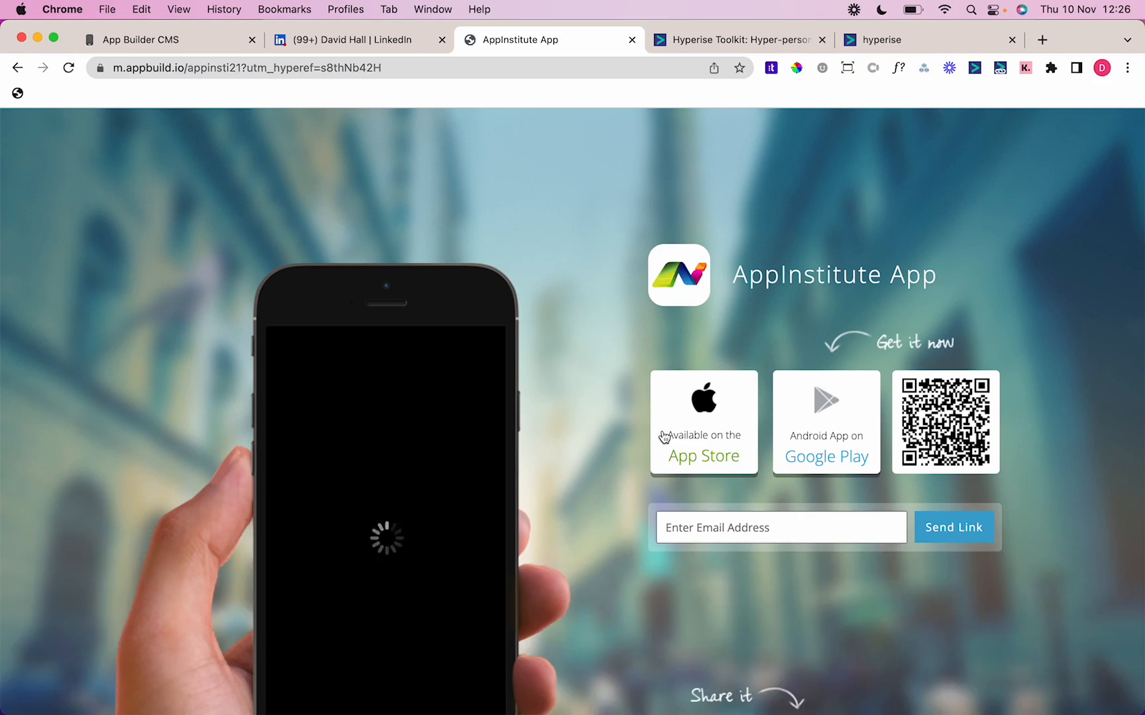